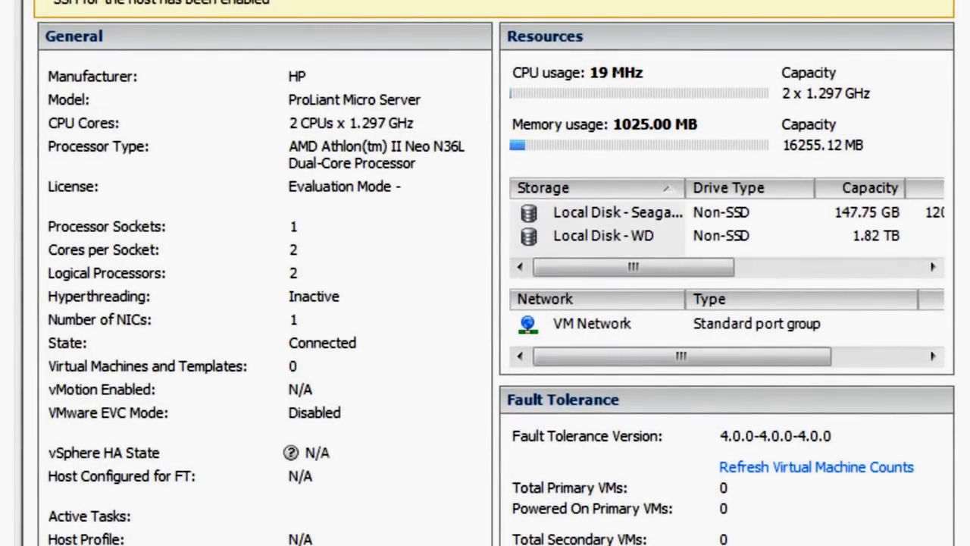
- Circle the HP ProLiant MicroServer model, CPU cores and processor type rows in red
{"action": "left_click_drag", "start_coordinate": [288, 68], "coordinate": [410, 190]}
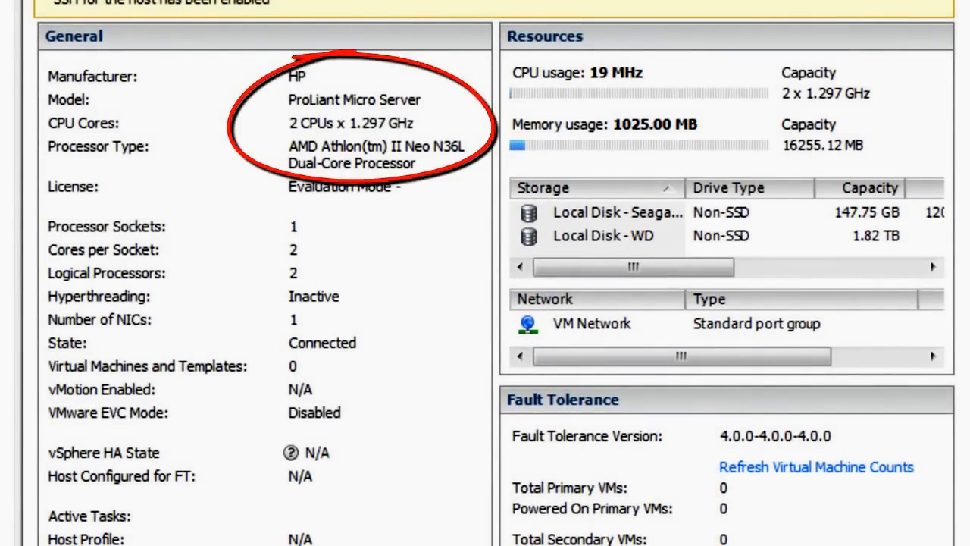